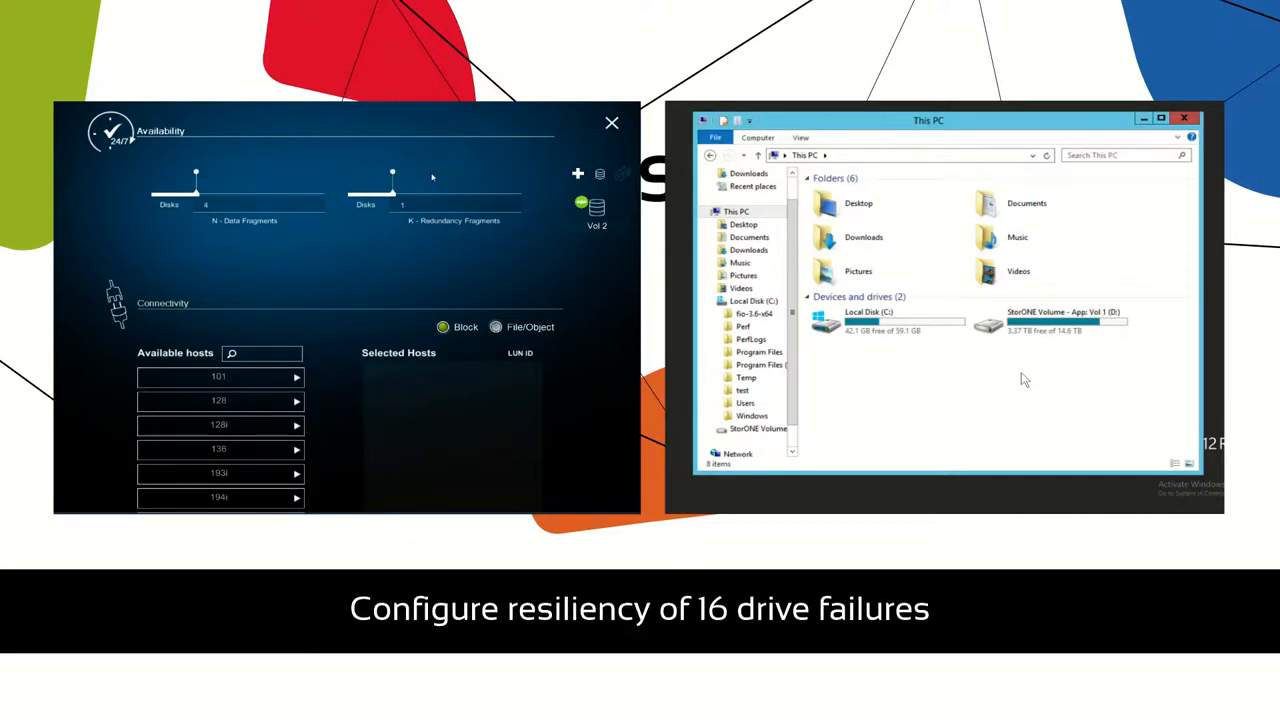
Set Vol 1's redundancy to 8 data + 4 redundancy fragments for Full Availability
{"action": "left_click_drag", "start_coordinate": [392, 174], "coordinate": [434, 174]}
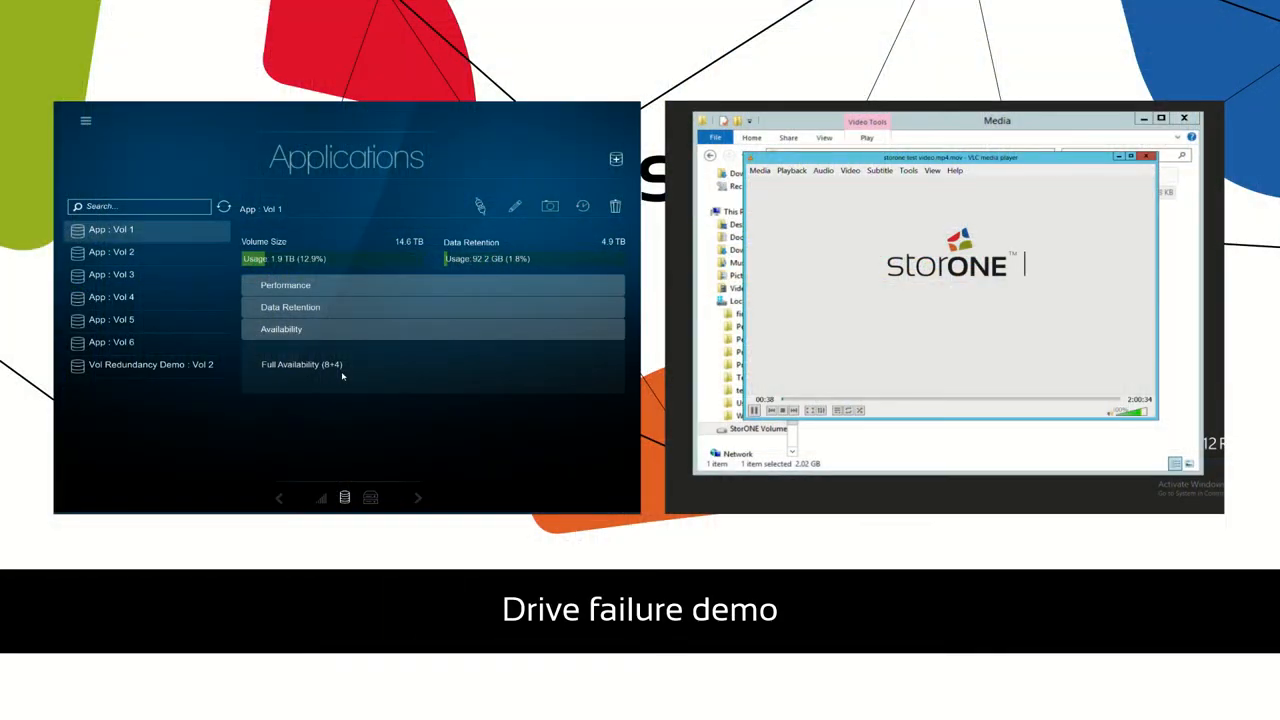
Show the Data Retention section for Vol 1–3 with consistency group None
{"action": "left_click", "coordinate": [280, 328]}
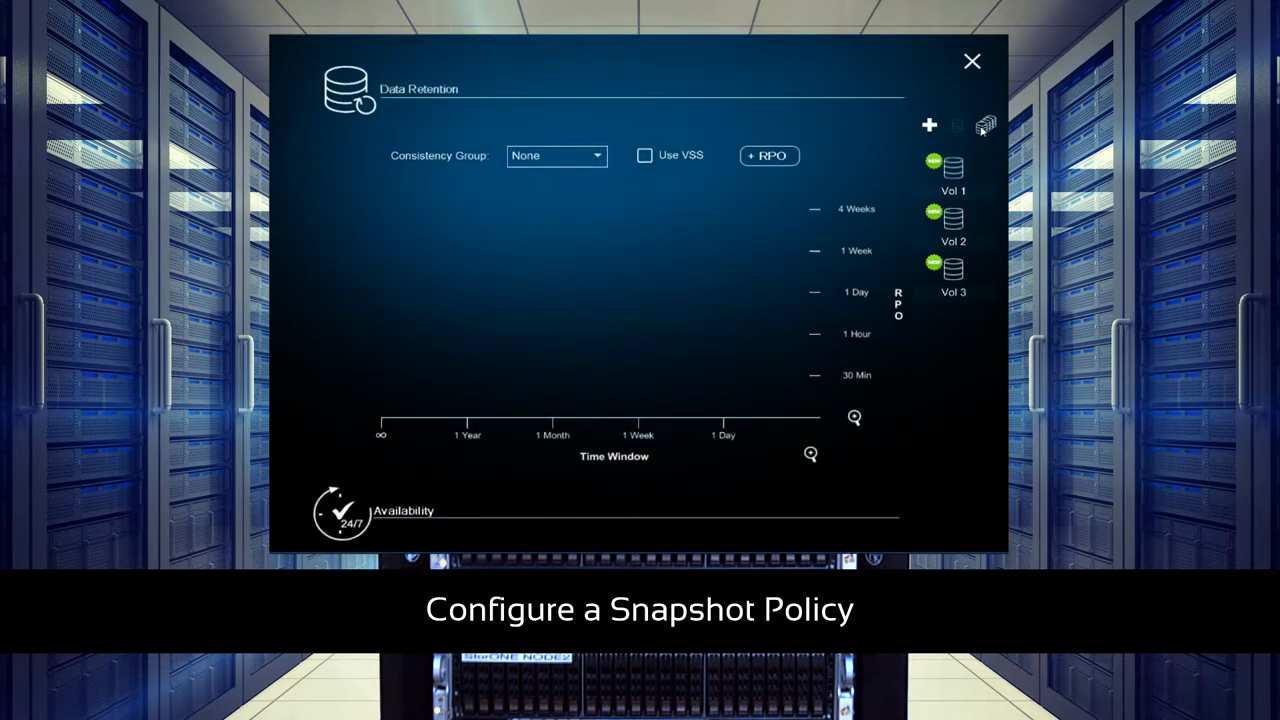
Assign Vol 1–3 to new consistency group CG1 with a two-tier RPO snapshot policy and apply
{"action": "left_click", "coordinate": [556, 156]}
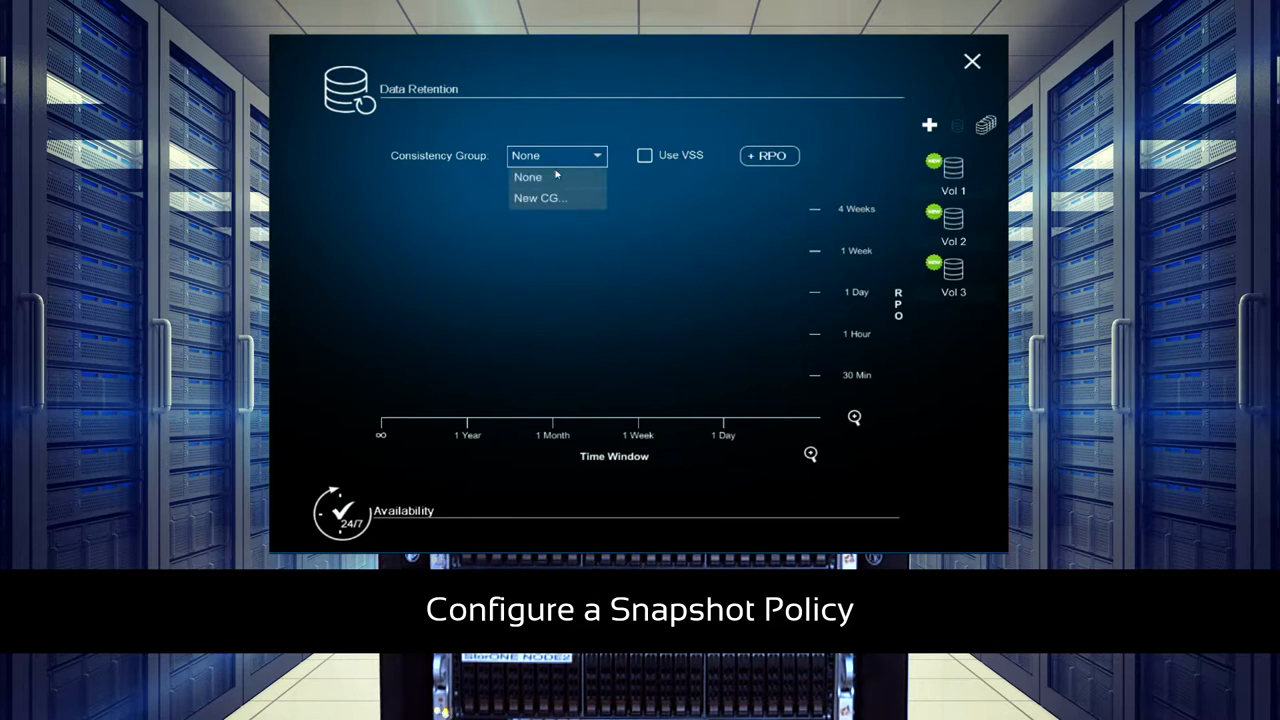
{"action": "left_click", "coordinate": [540, 198]}
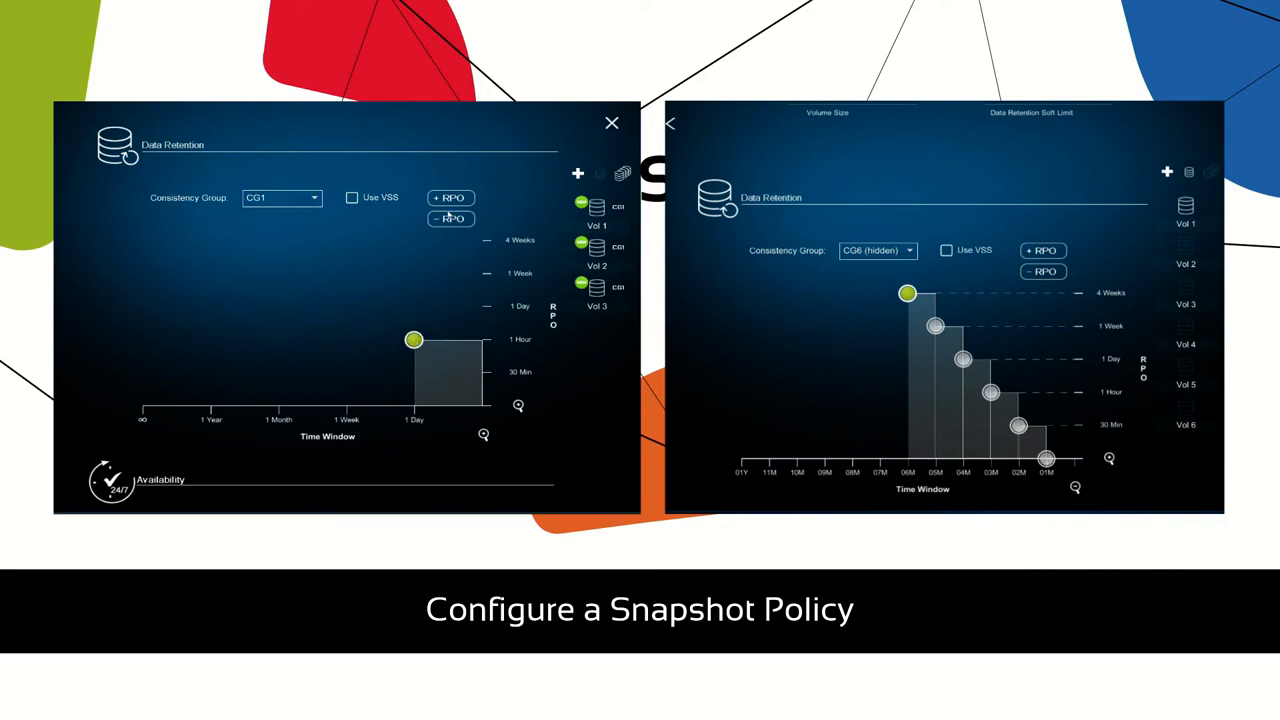
{"action": "left_click_drag", "start_coordinate": [414, 340], "coordinate": [316, 320]}
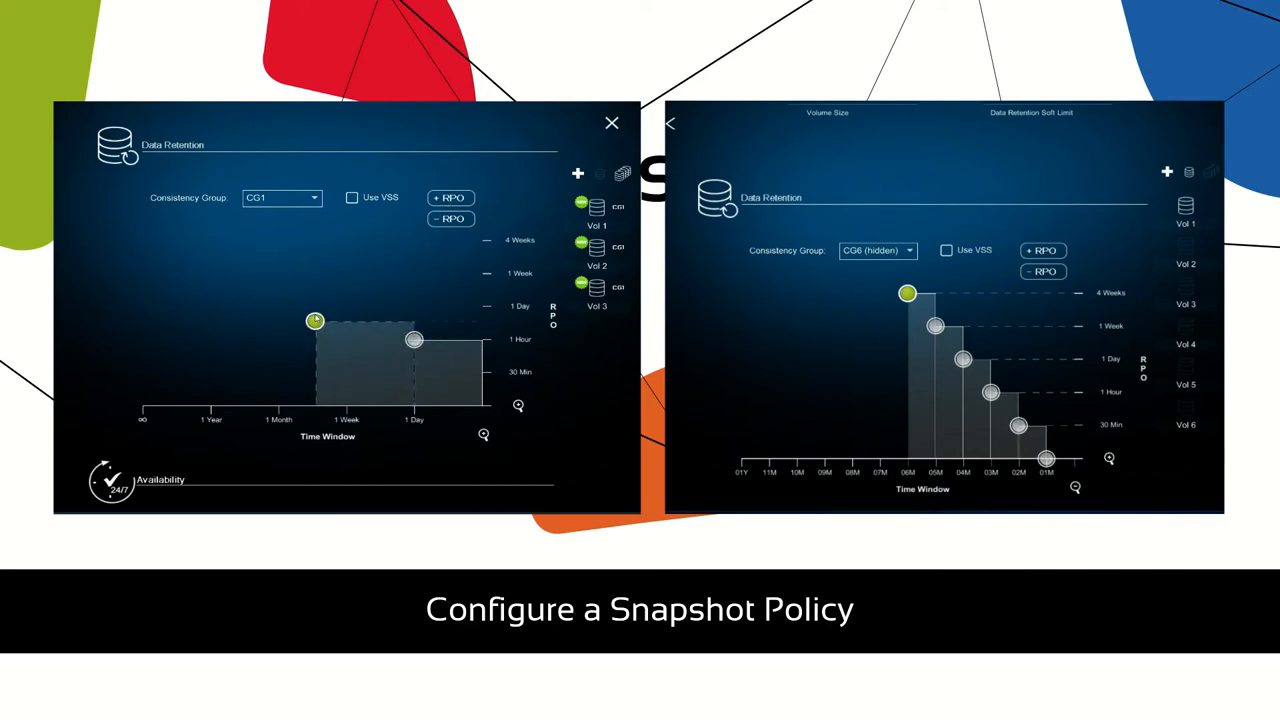
{"action": "left_click_drag", "start_coordinate": [316, 320], "coordinate": [278, 306]}
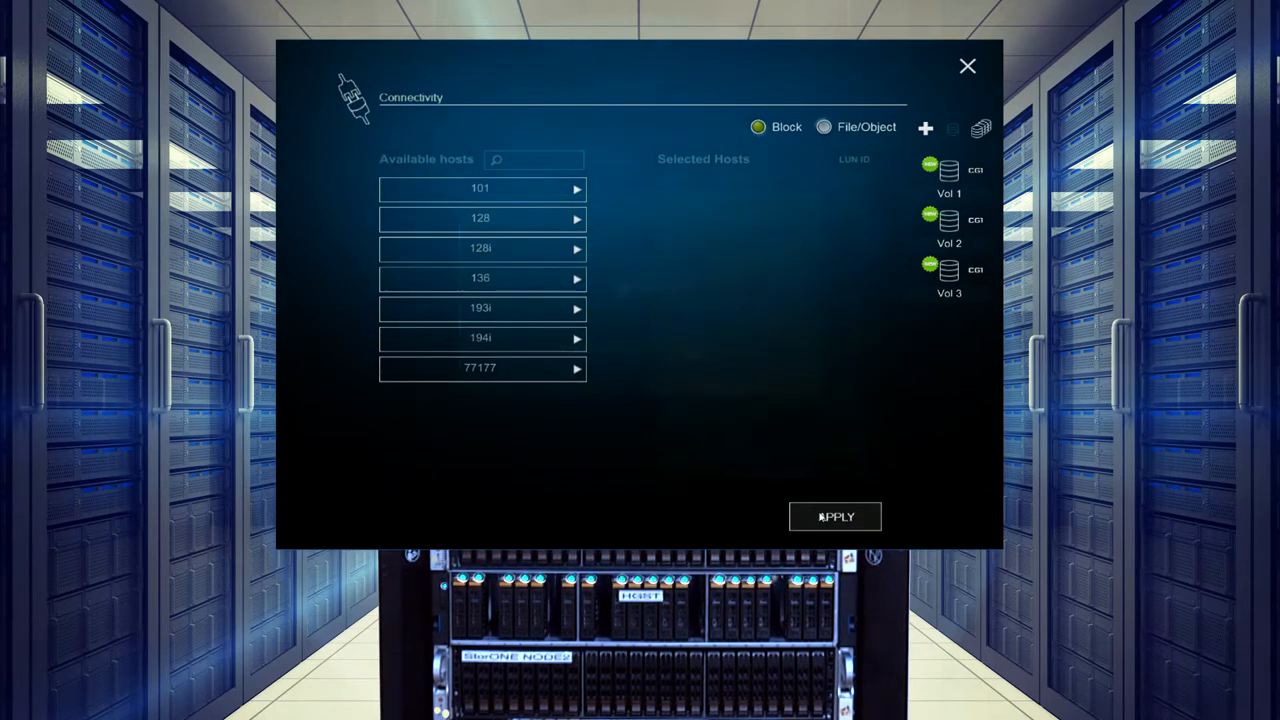
{"action": "left_click", "coordinate": [836, 516]}
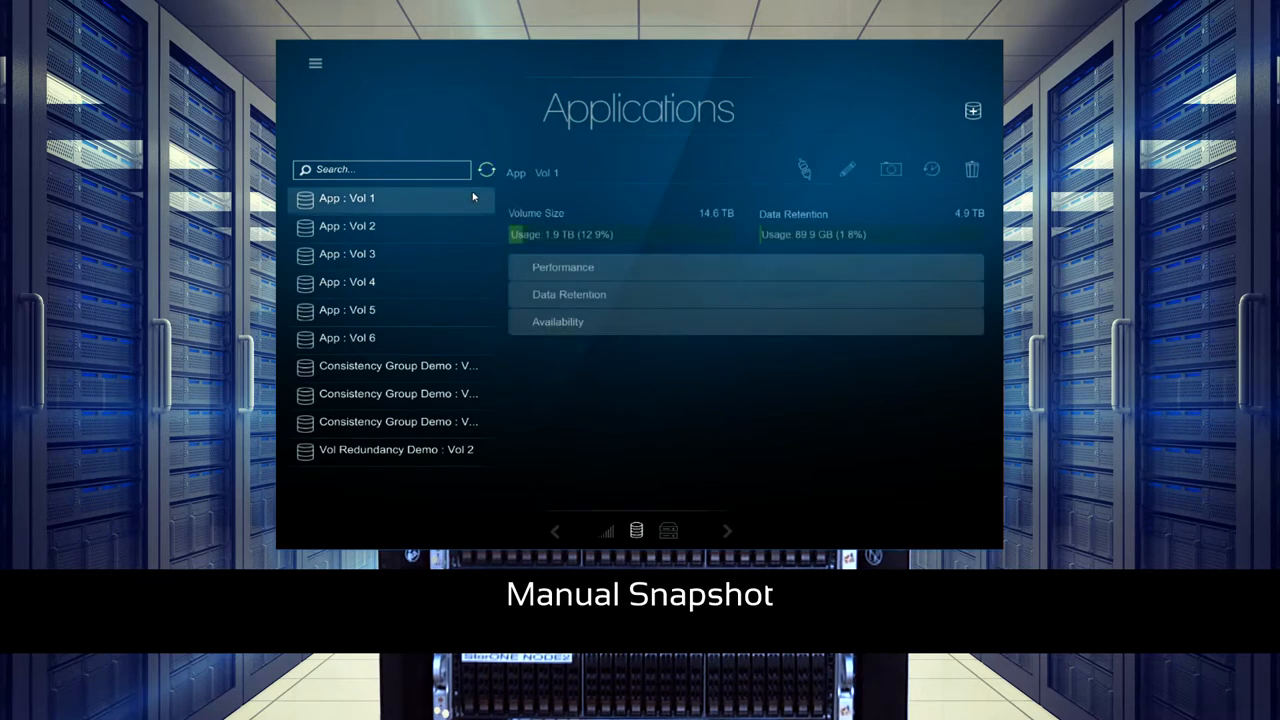
{"action": "mouse_move", "coordinate": [888, 168]}
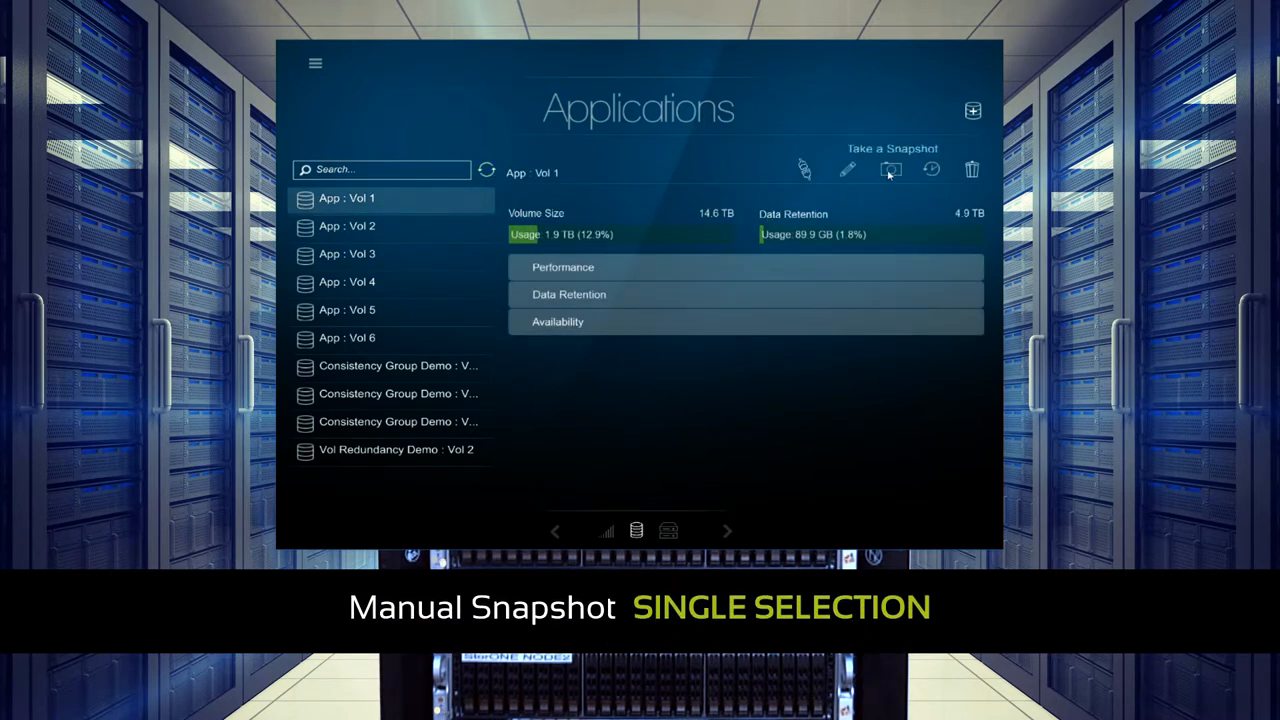
Take a manual snapshot of App : Vol 1 covering its whole consistency group
{"action": "left_click", "coordinate": [890, 168]}
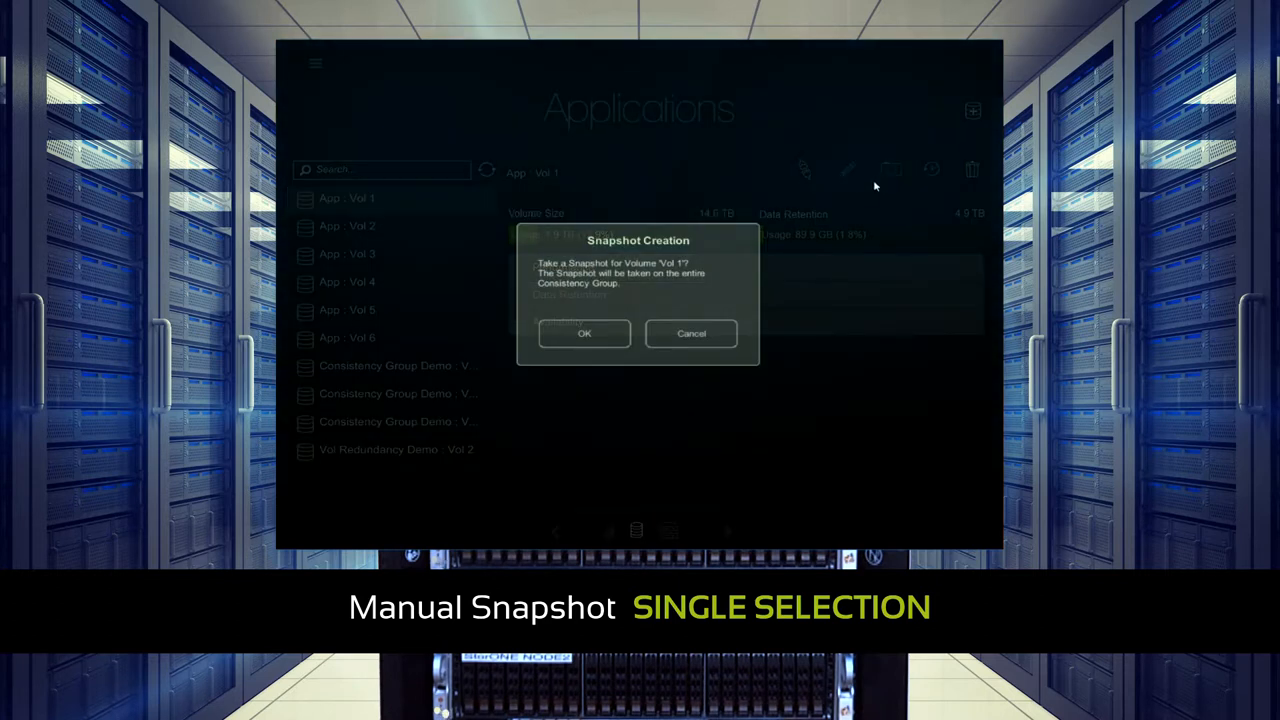
{"action": "mouse_move", "coordinate": [604, 336]}
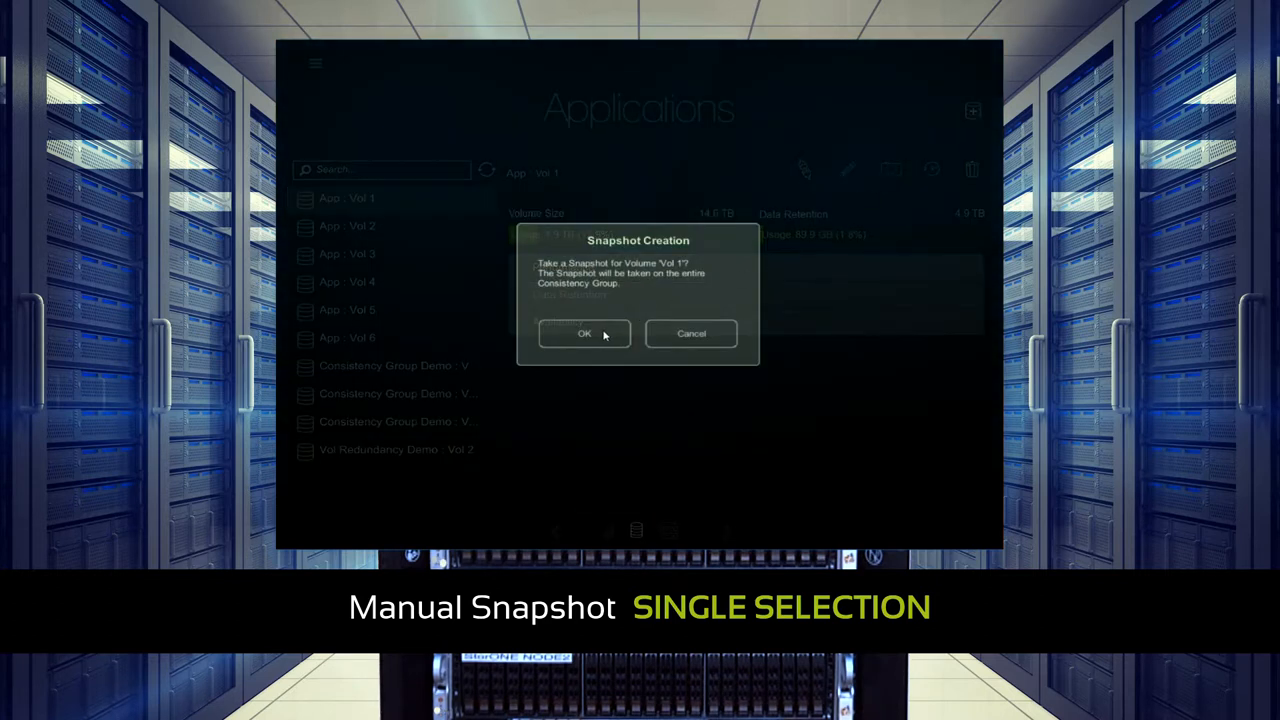
{"action": "left_click", "coordinate": [584, 332]}
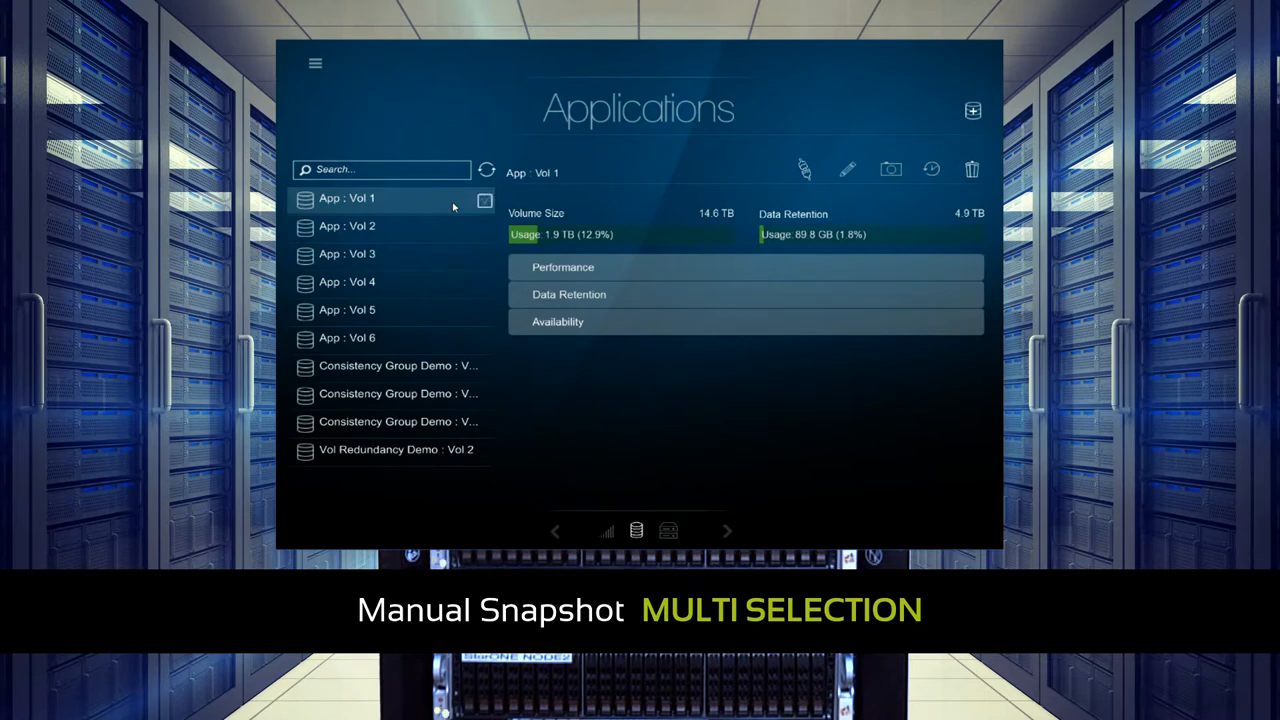
Select all ten volumes and confirm a multi-volume manual snapshot
{"action": "left_click", "coordinate": [486, 136]}
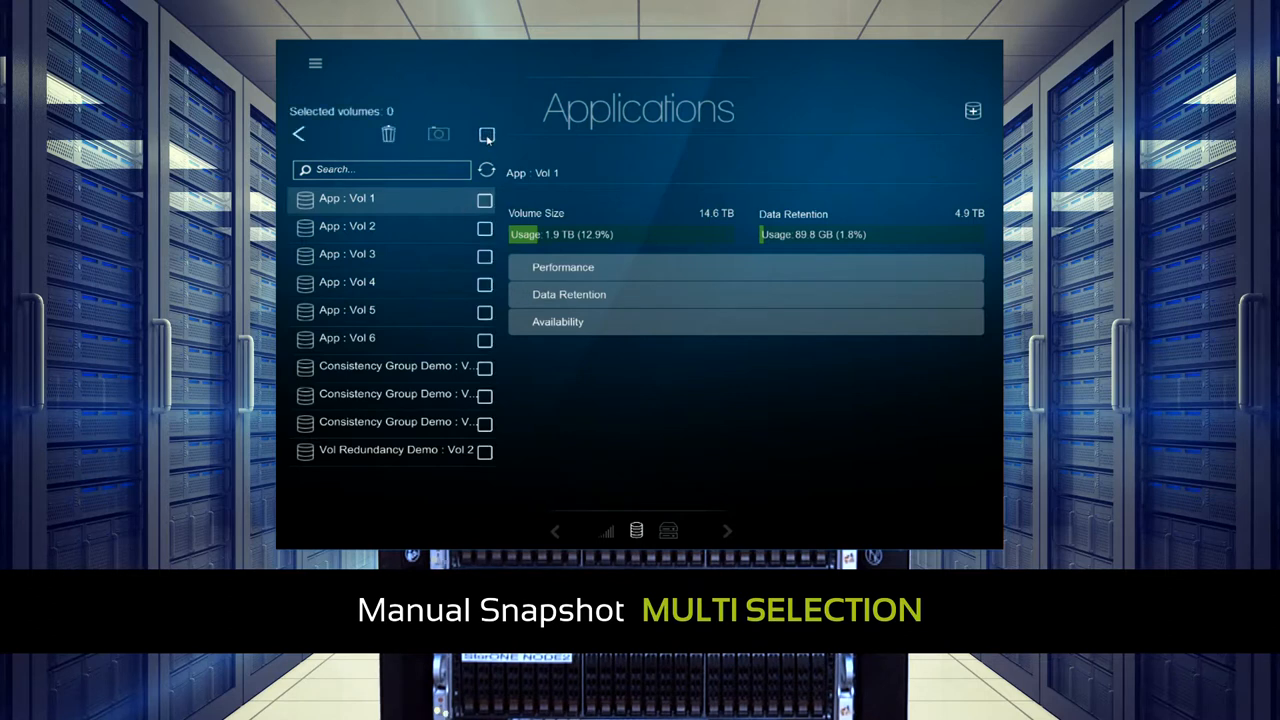
{"action": "left_click", "coordinate": [488, 134]}
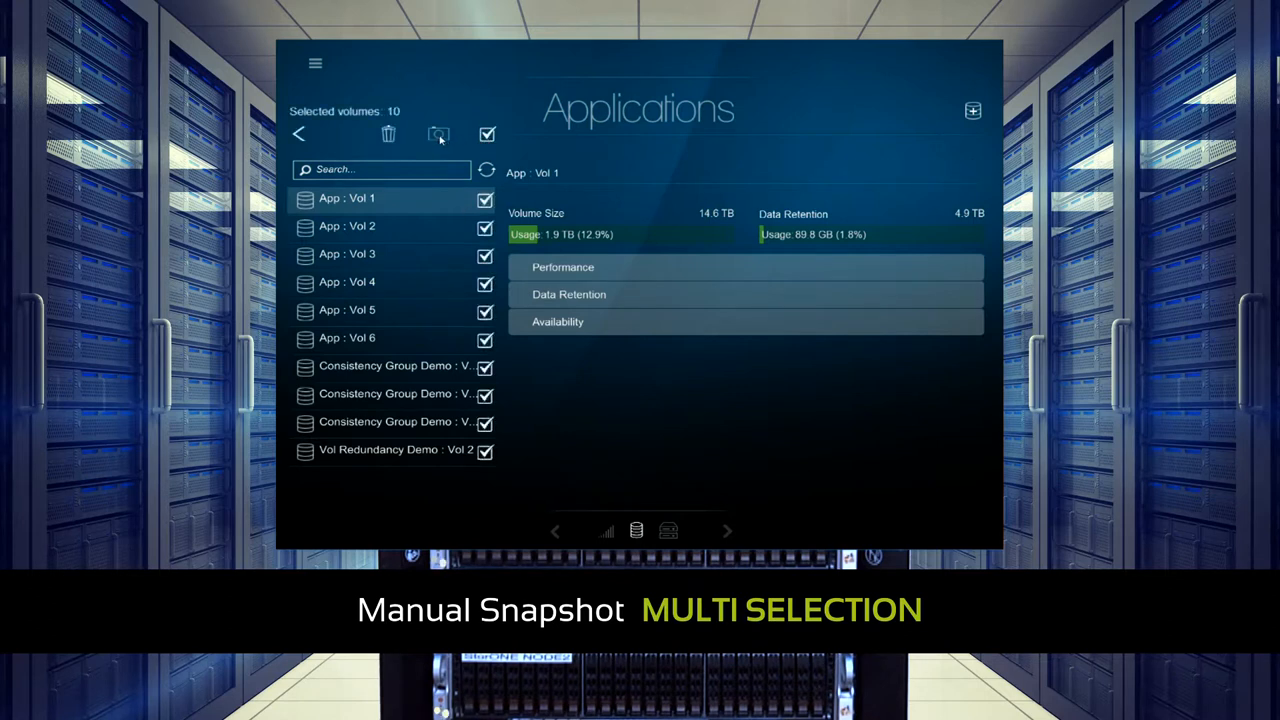
{"action": "left_click", "coordinate": [438, 134]}
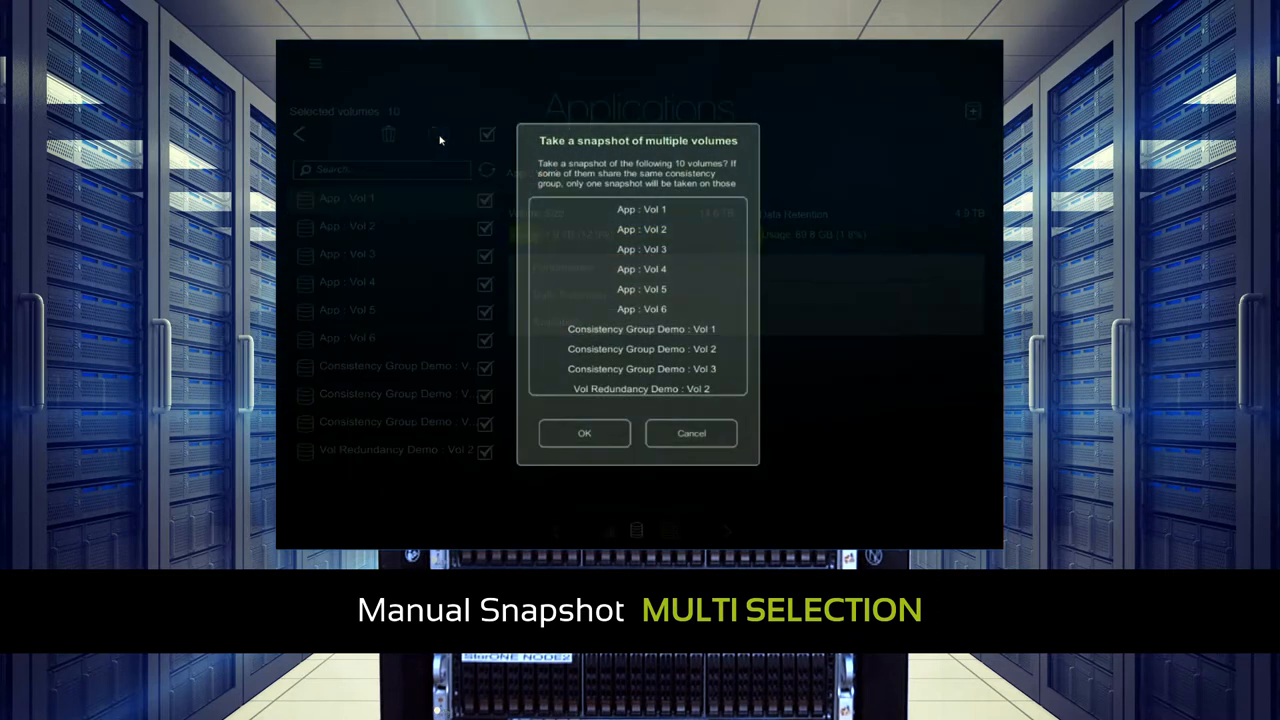
{"action": "mouse_move", "coordinate": [568, 392]}
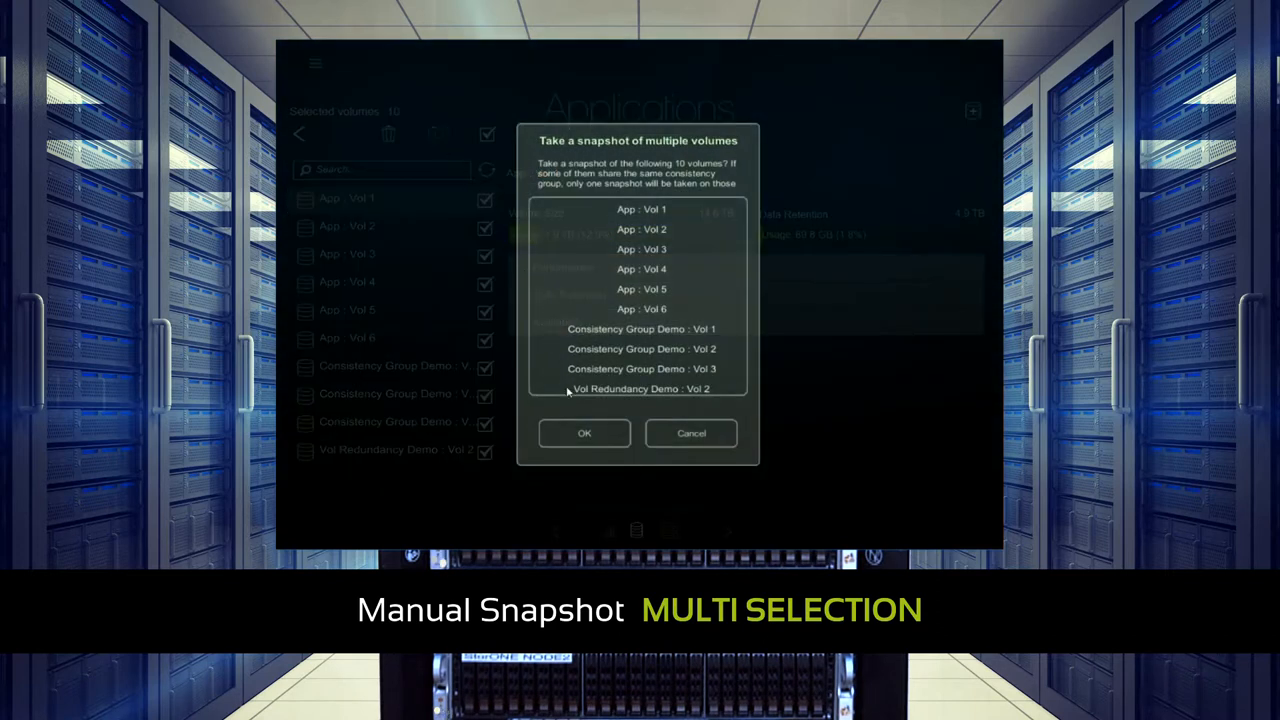
{"action": "left_click", "coordinate": [584, 432]}
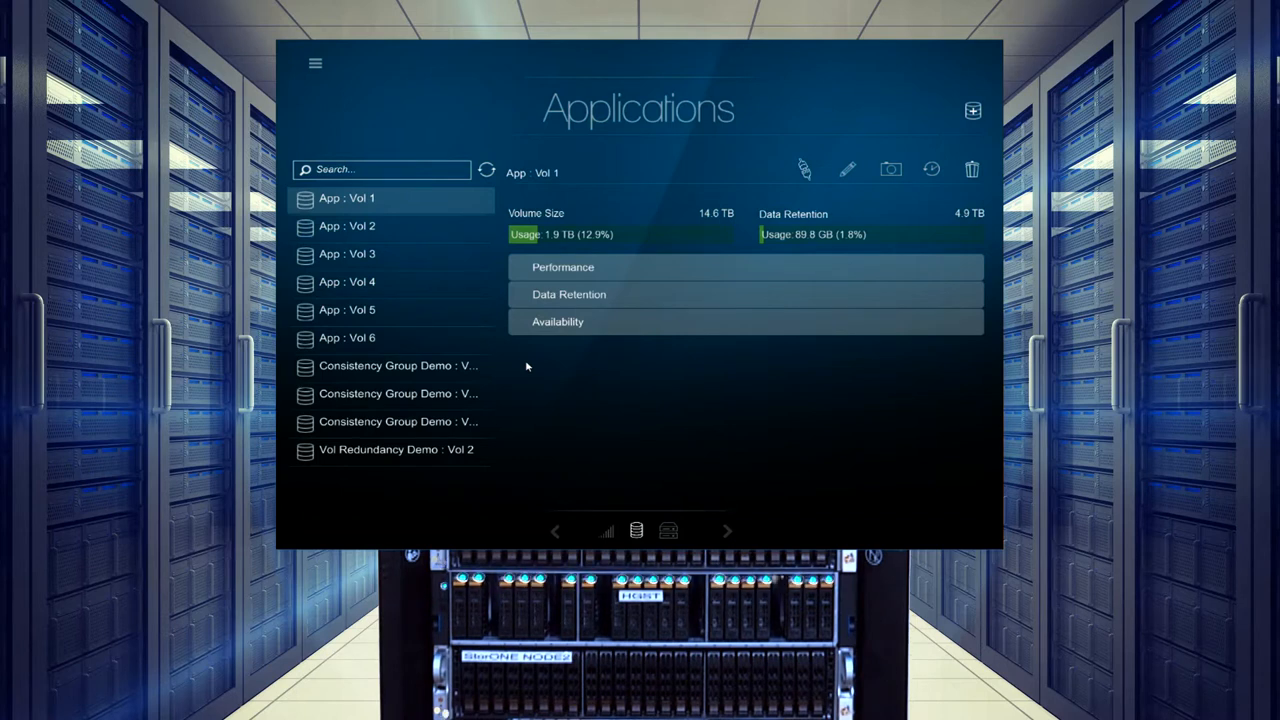
{"action": "left_click", "coordinate": [568, 294]}
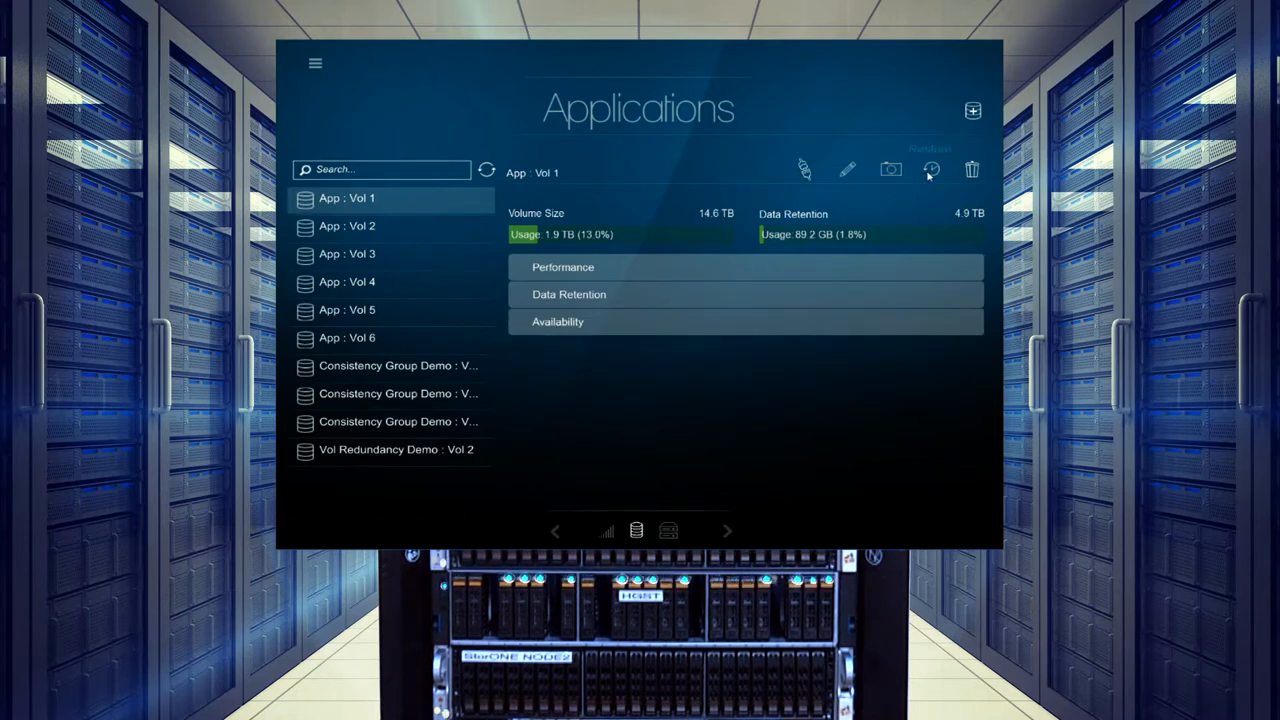
Browse Vol 1's snapshot calendar back to February 2018 and forward again month by month
{"action": "left_click", "coordinate": [930, 168]}
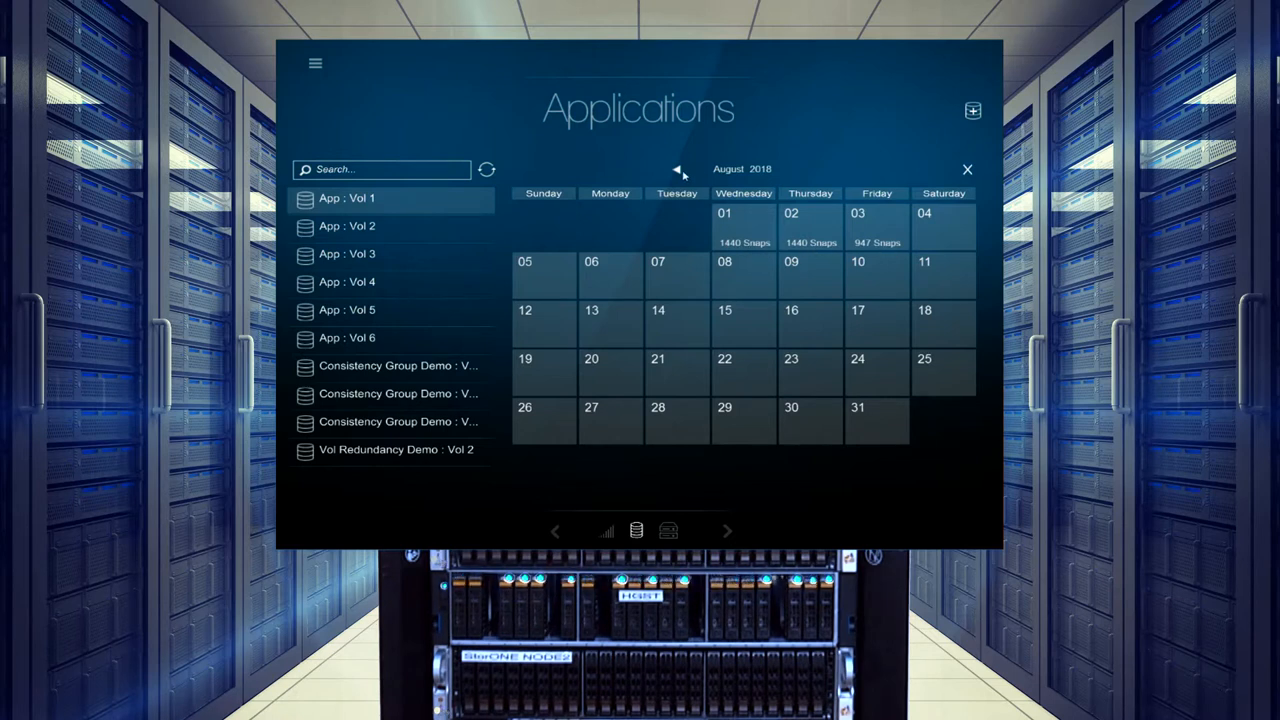
{"action": "left_click", "coordinate": [676, 168]}
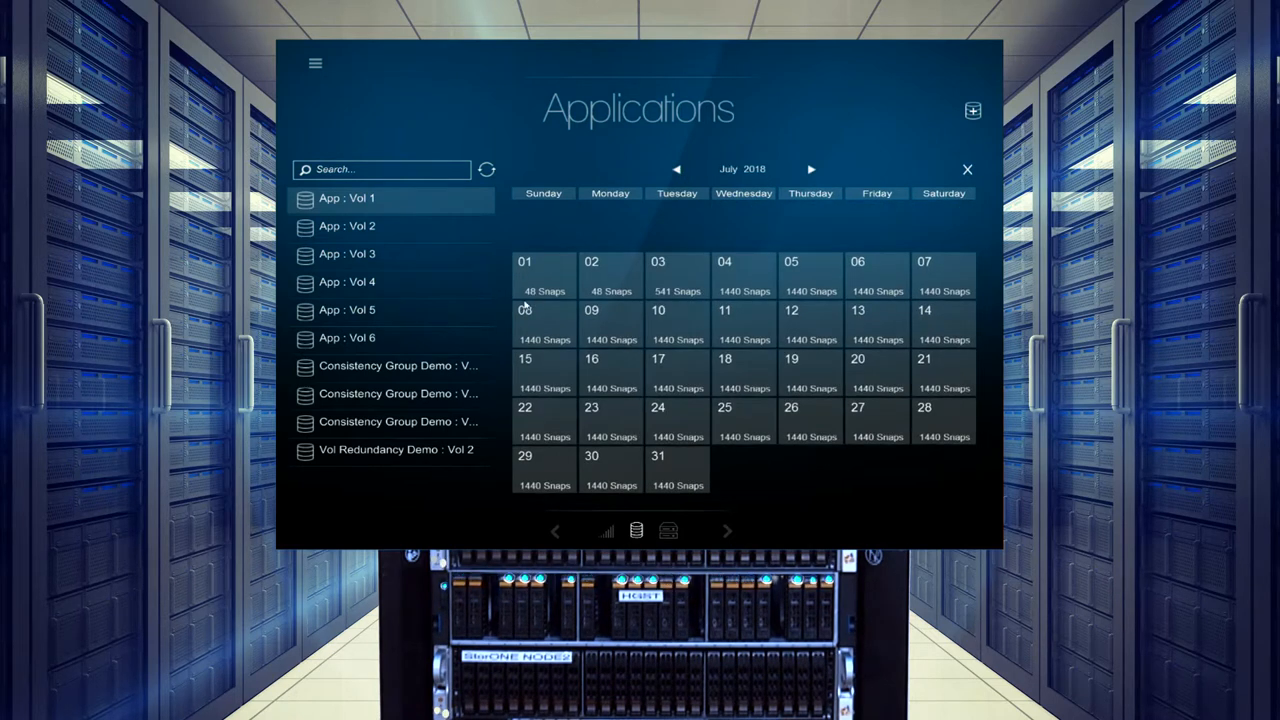
{"action": "mouse_move", "coordinate": [940, 302]}
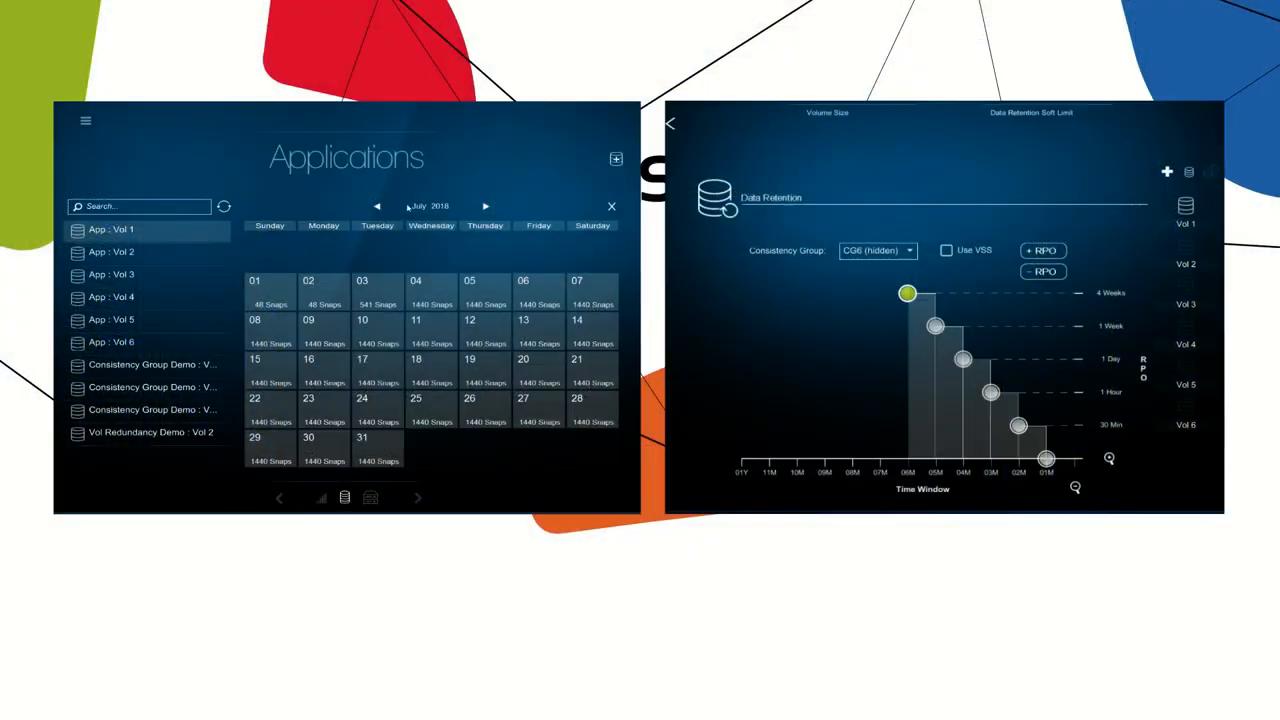
{"action": "left_click", "coordinate": [376, 206]}
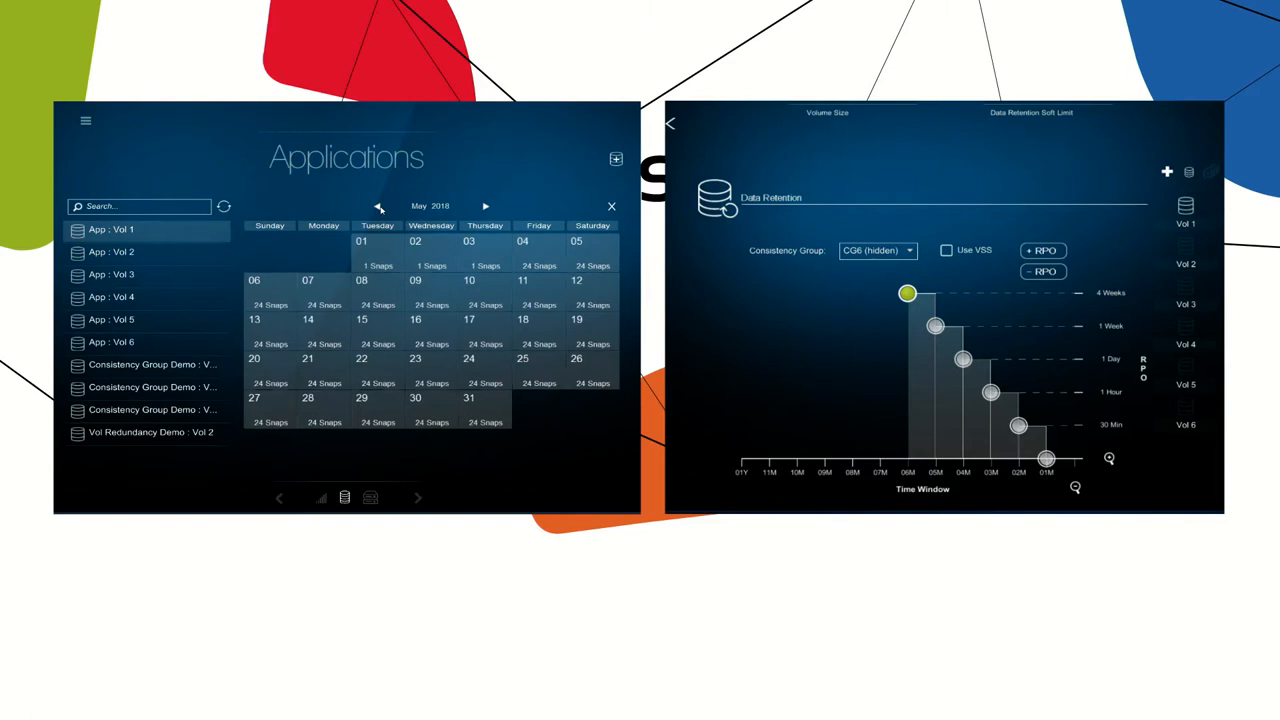
{"action": "left_click", "coordinate": [376, 206]}
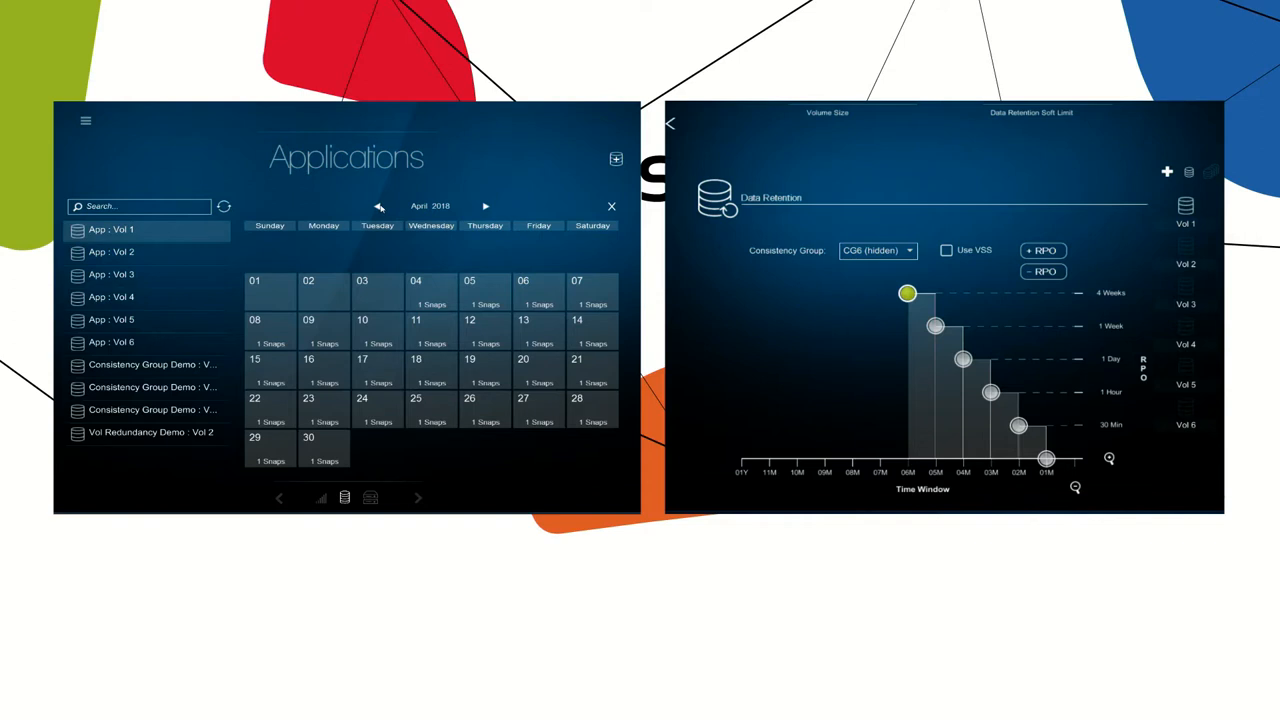
{"action": "left_click", "coordinate": [376, 206]}
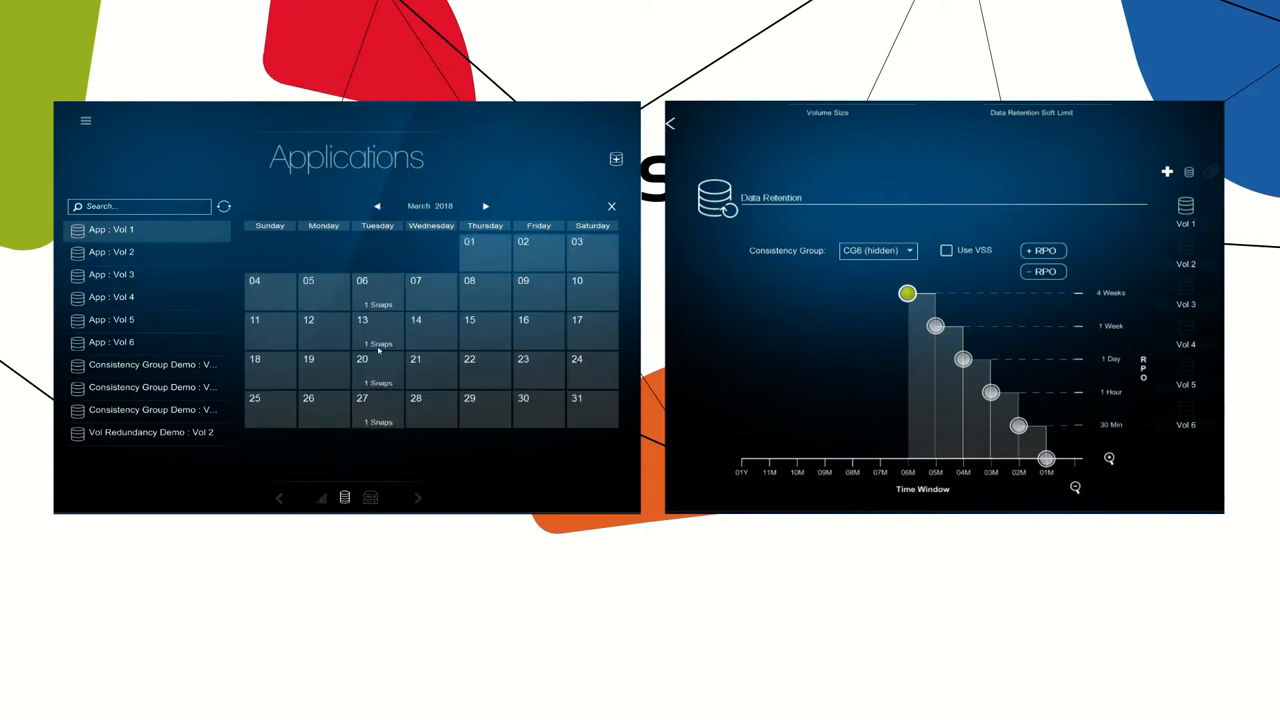
{"action": "left_click", "coordinate": [376, 206]}
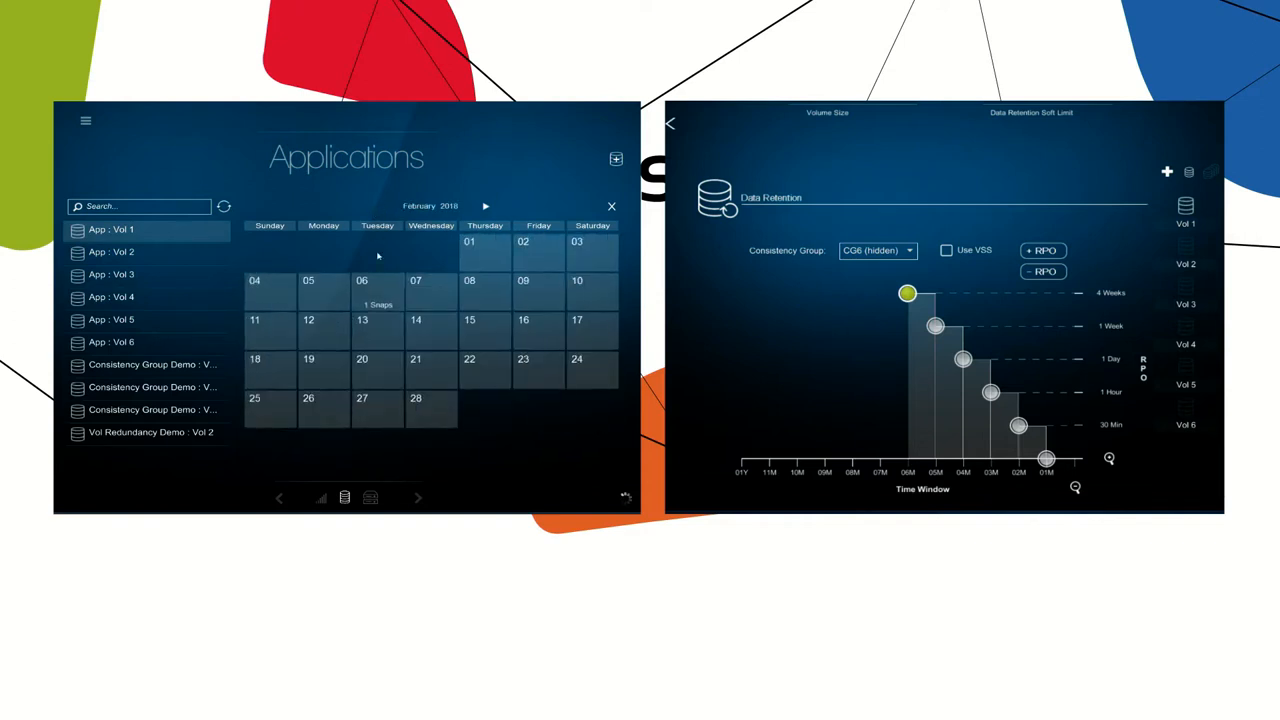
{"action": "left_click", "coordinate": [486, 206]}
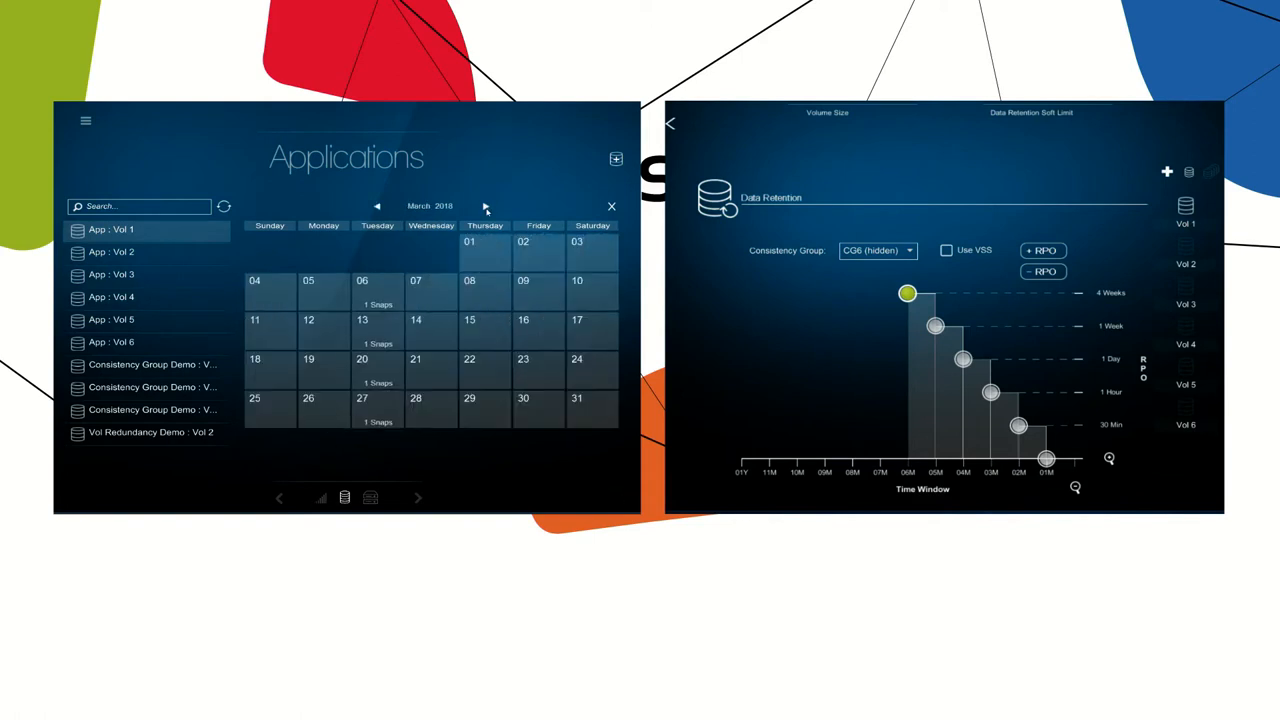
{"action": "left_click", "coordinate": [486, 206]}
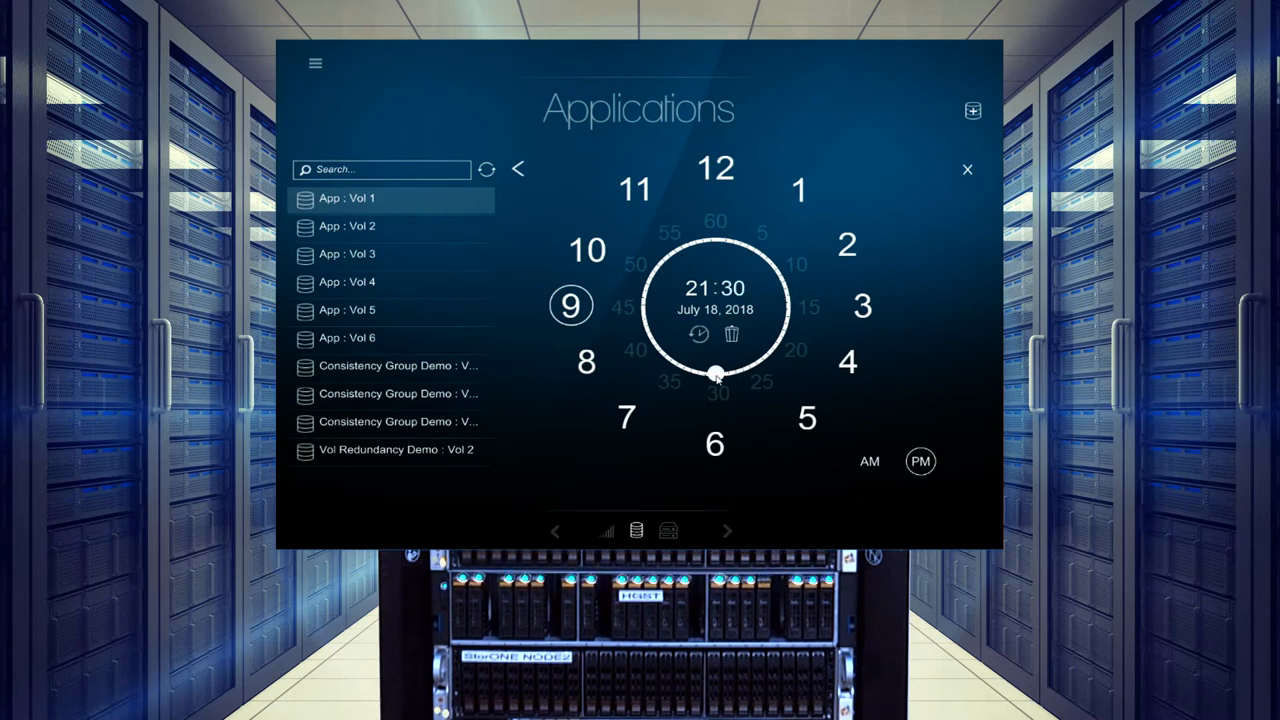
Restore Vol 1 from the July 18, 2018 21:30 snapshot and apply
{"action": "left_click", "coordinate": [700, 334]}
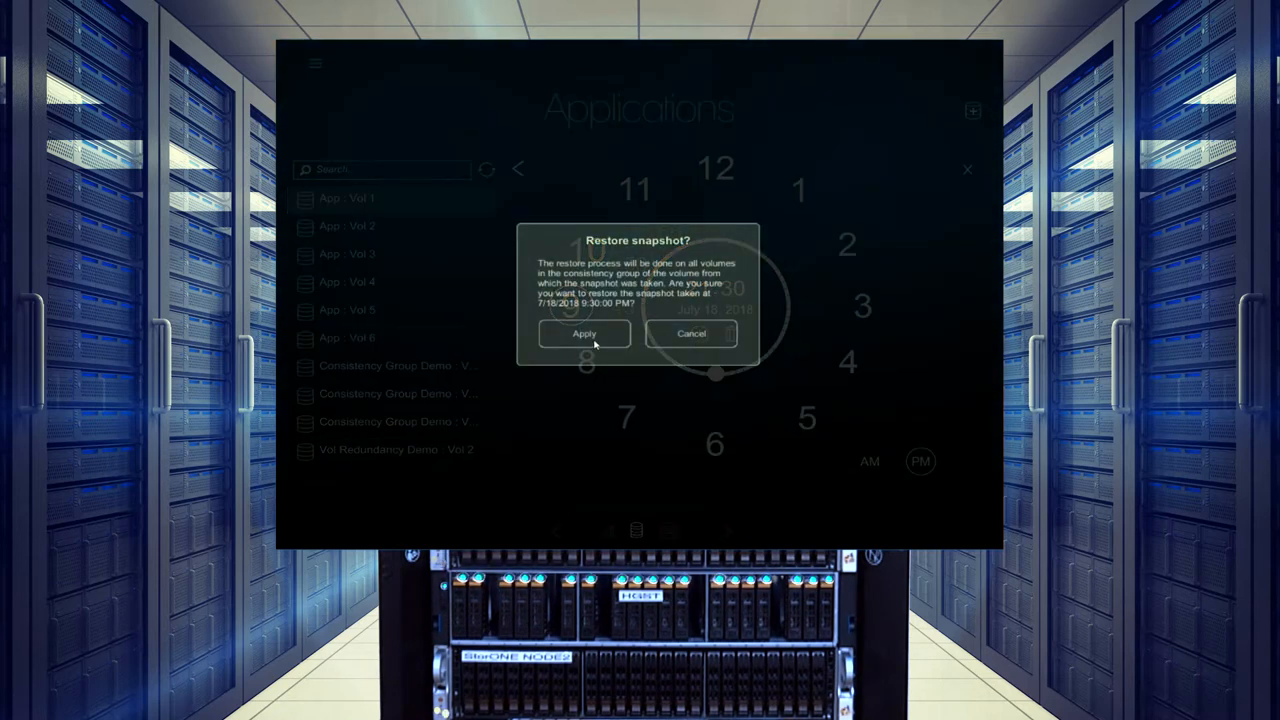
{"action": "left_click", "coordinate": [584, 332]}
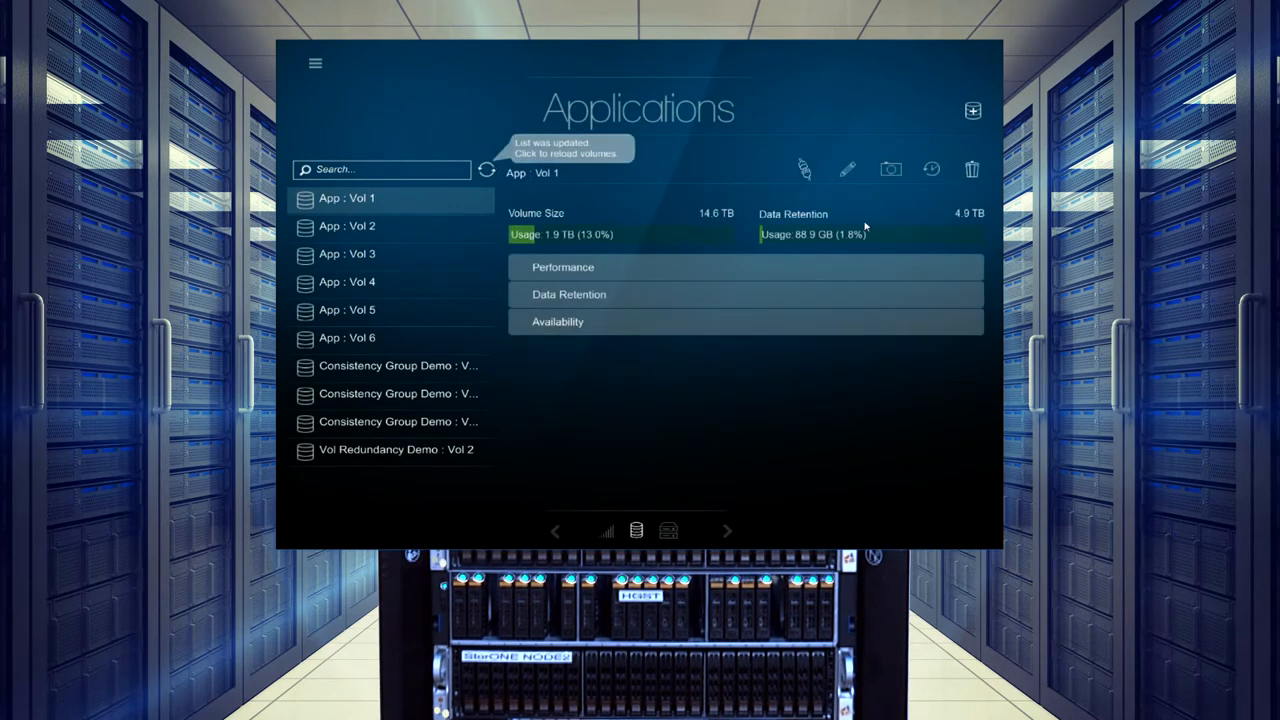
{"action": "mouse_move", "coordinate": [550, 370]}
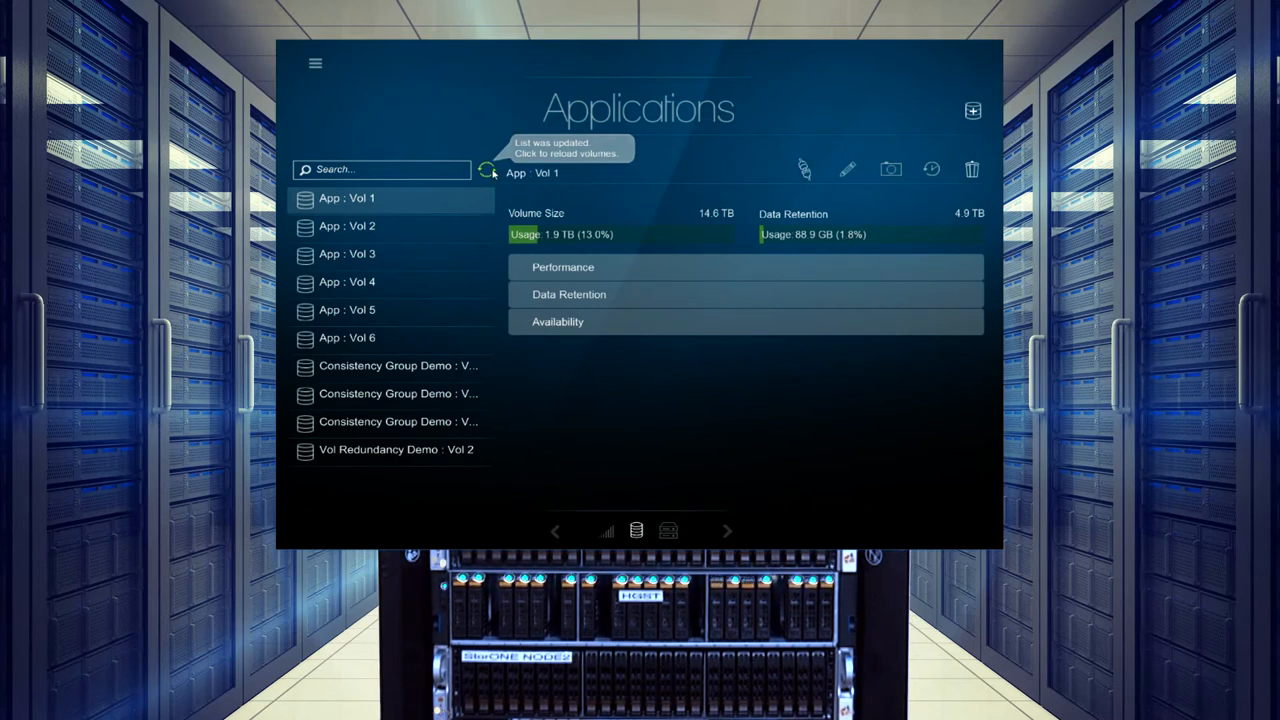
Reload the volume list and show App : Vol 1_restore's details (14.6 TB, 813.4 GB used)
{"action": "left_click", "coordinate": [486, 168]}
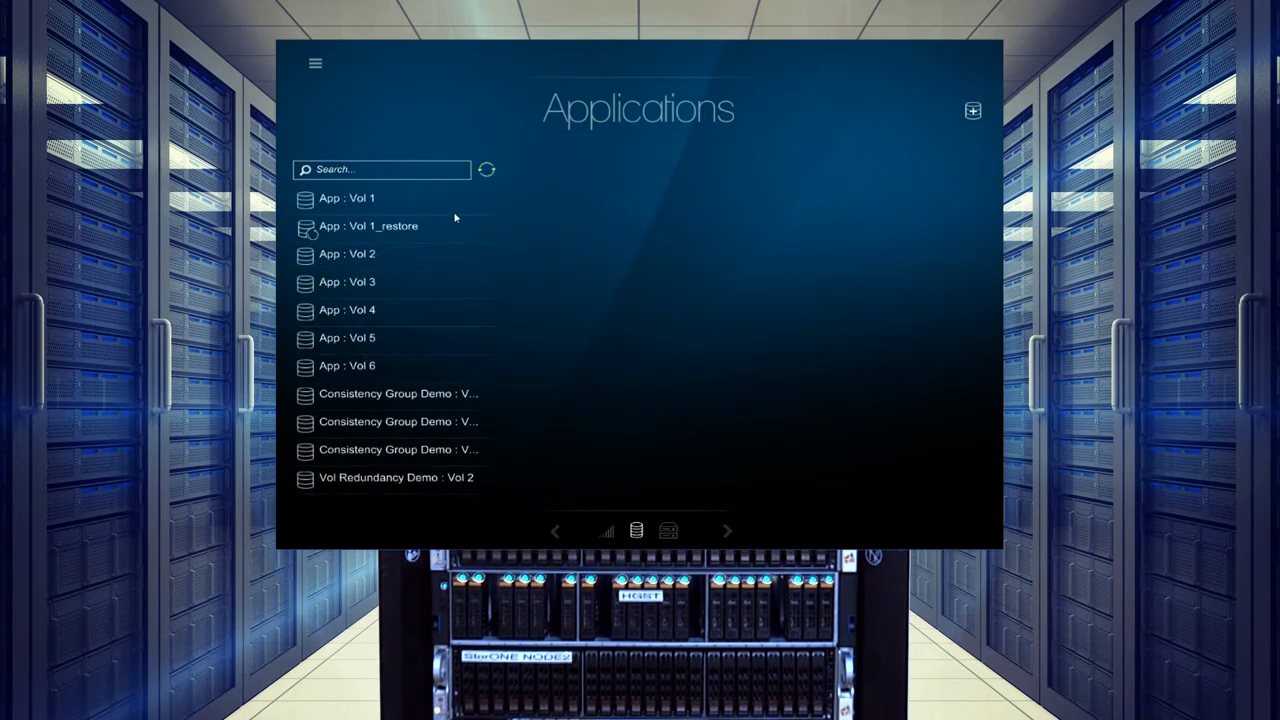
{"action": "left_click", "coordinate": [368, 226]}
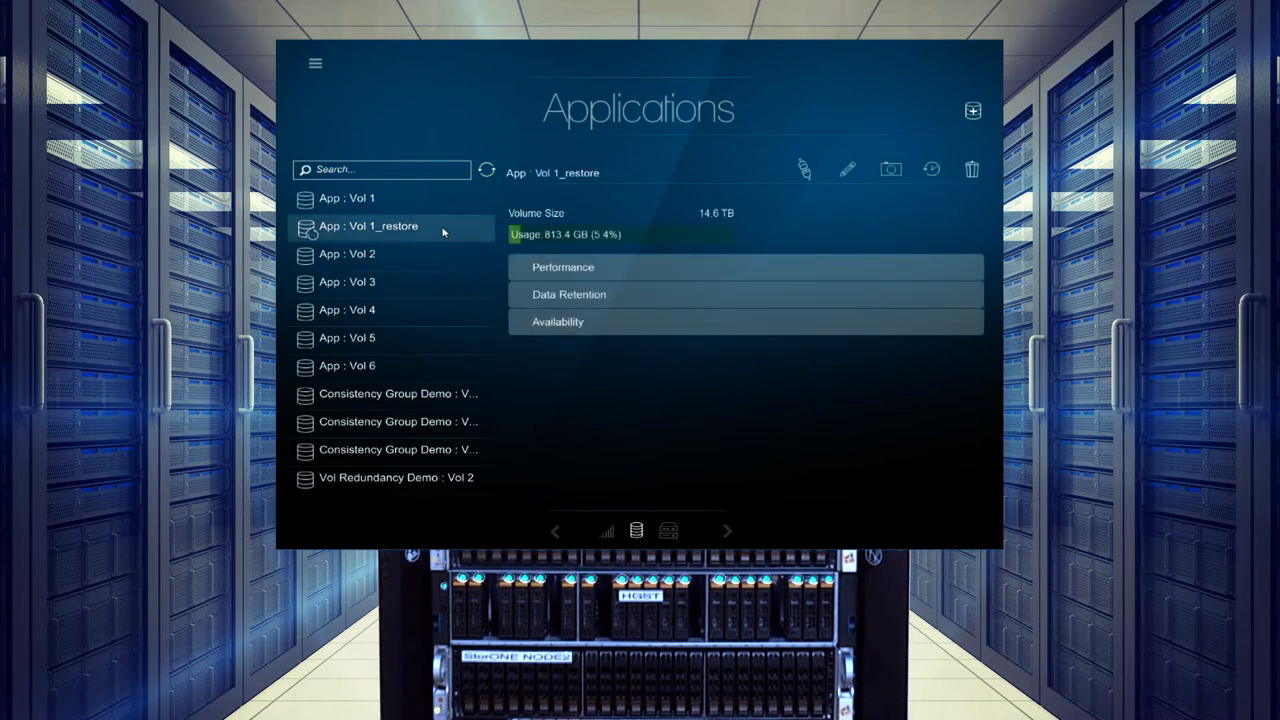
{"action": "mouse_move", "coordinate": [532, 238]}
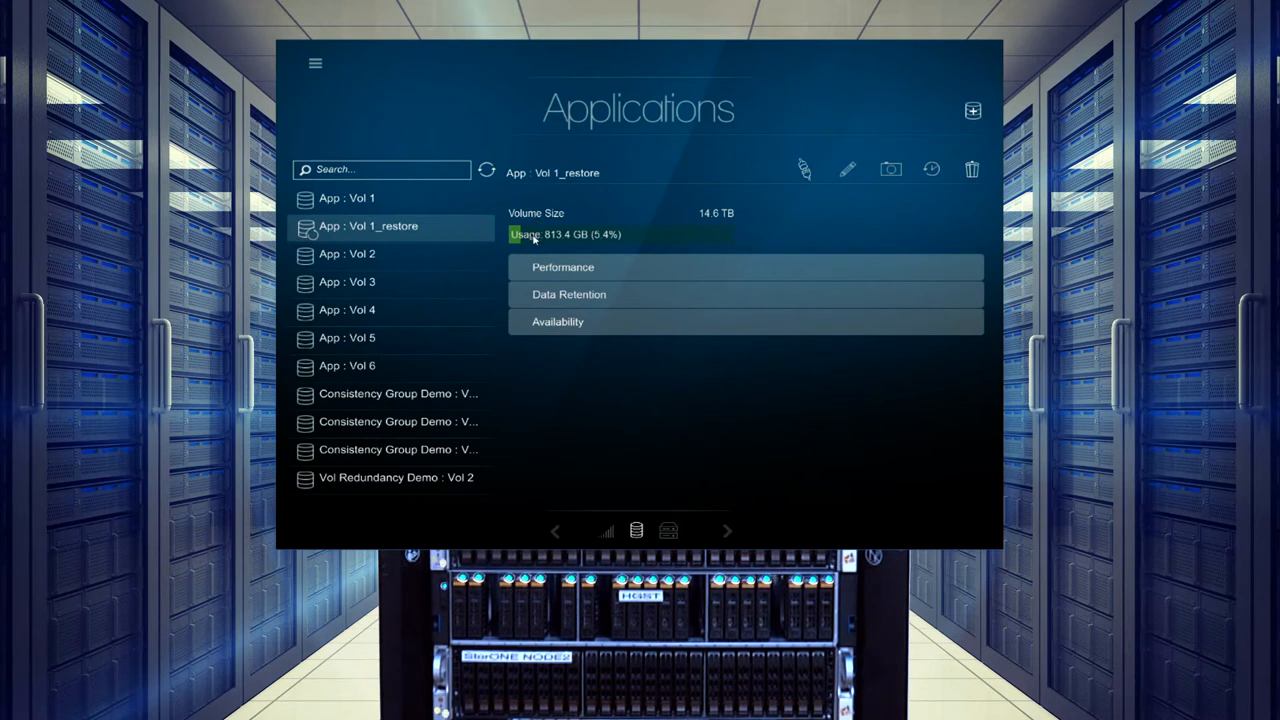